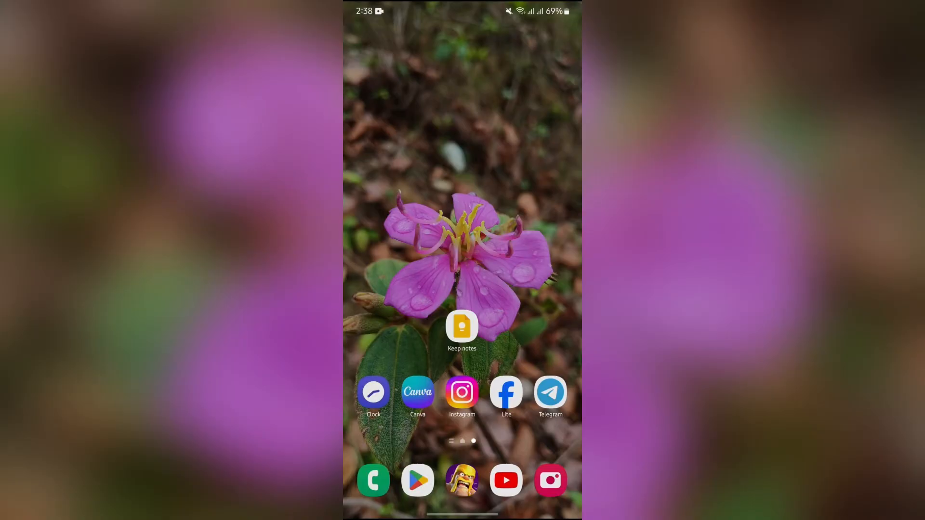
Launch Google Keep and create a new note containing the text 'Note demo'
{"action": "left_click", "coordinate": [462, 327]}
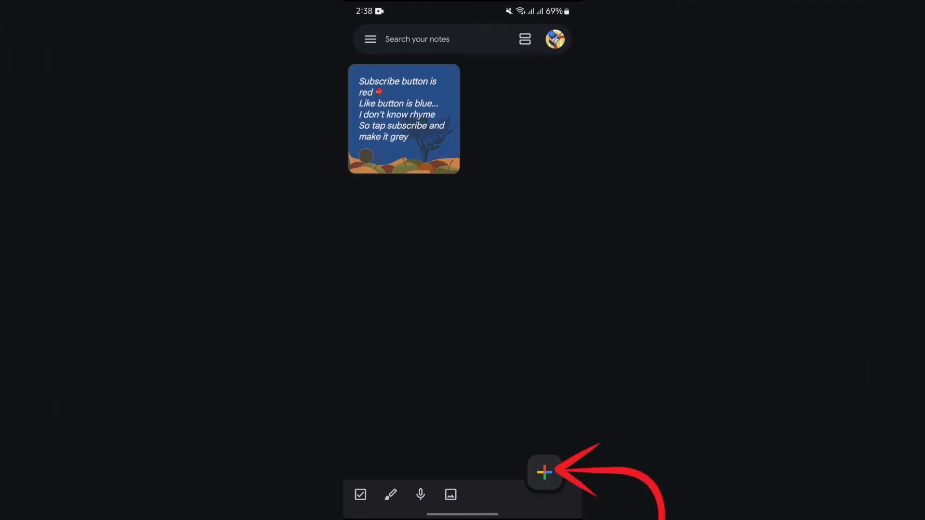
{"action": "left_click", "coordinate": [543, 472]}
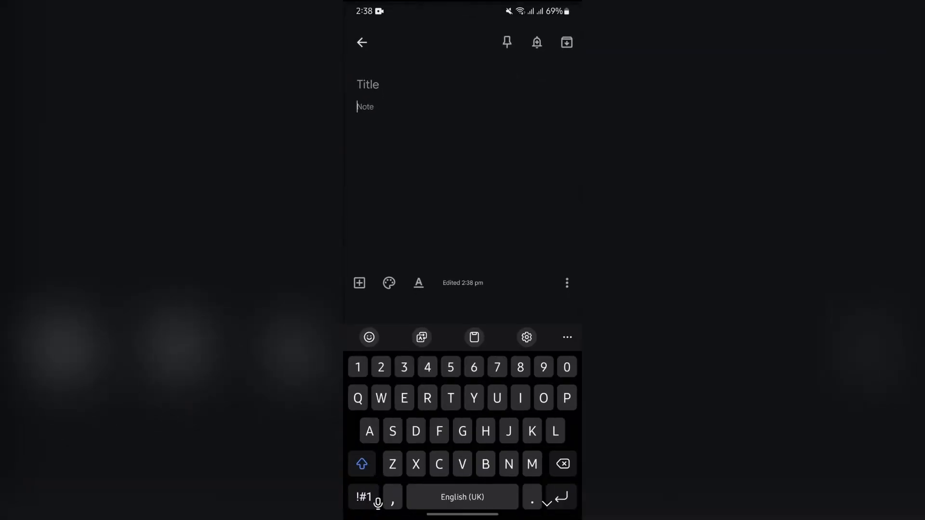
{"action": "type", "text": "demo"}
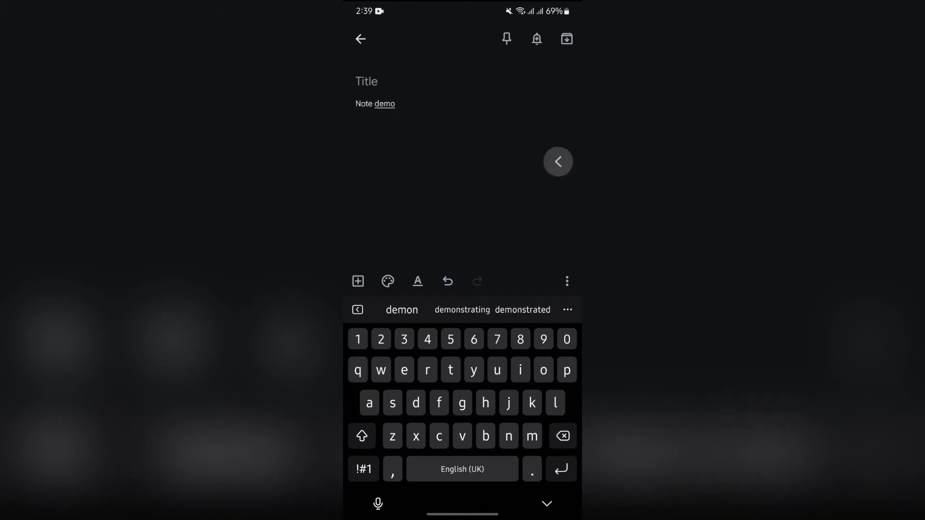
Apply the blue illustrated background to 'Note demo' and return to the notes list
{"action": "left_click", "coordinate": [388, 281]}
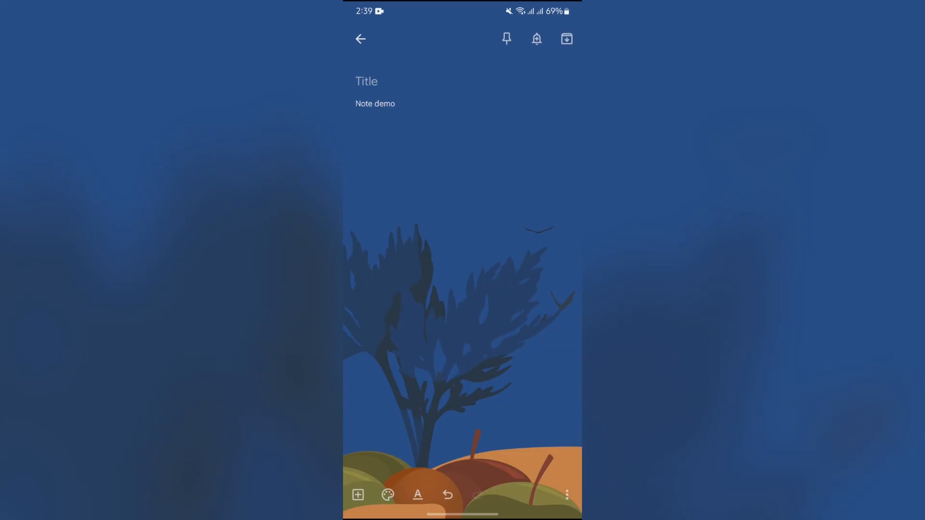
{"action": "left_click", "coordinate": [360, 39]}
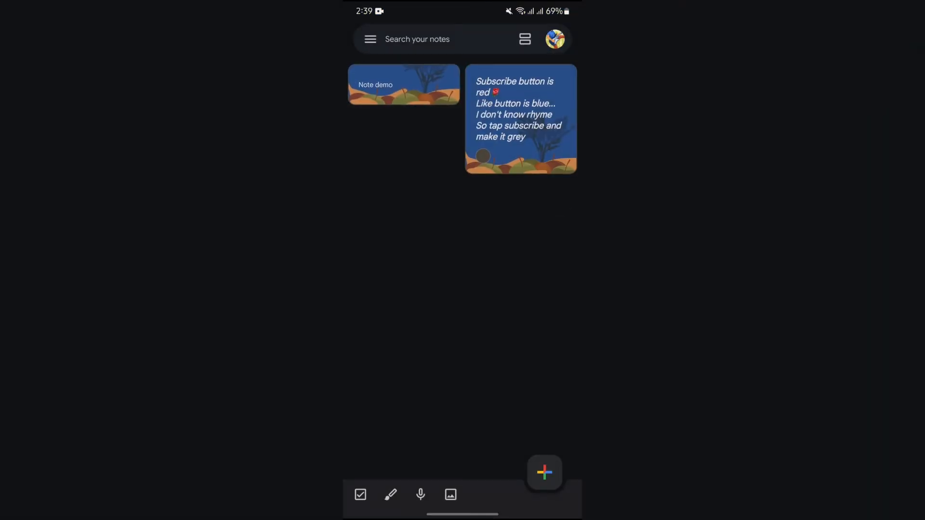